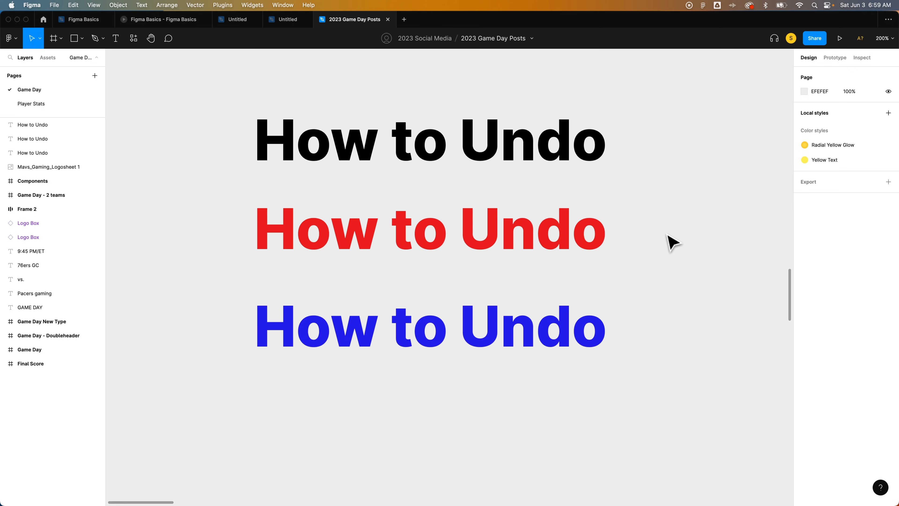
Undo the blue and red colour changes and both duplications, leaving only the black text.
{"action": "key", "text": "cmd+z"}
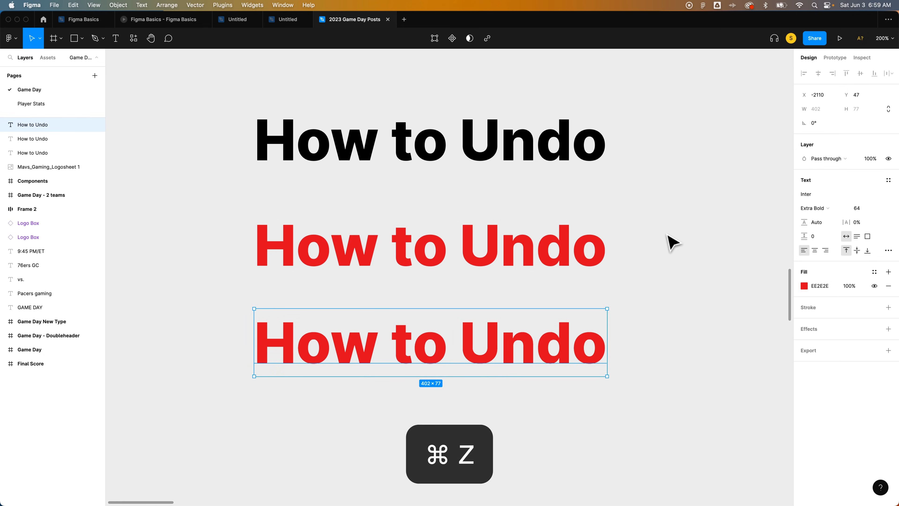
{"action": "key", "text": "cmd+z"}
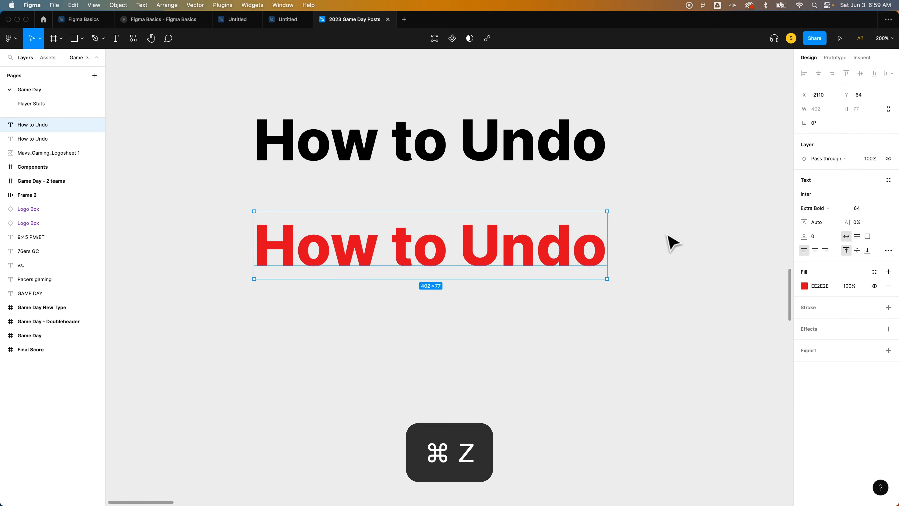
{"action": "key", "text": "cmd+z"}
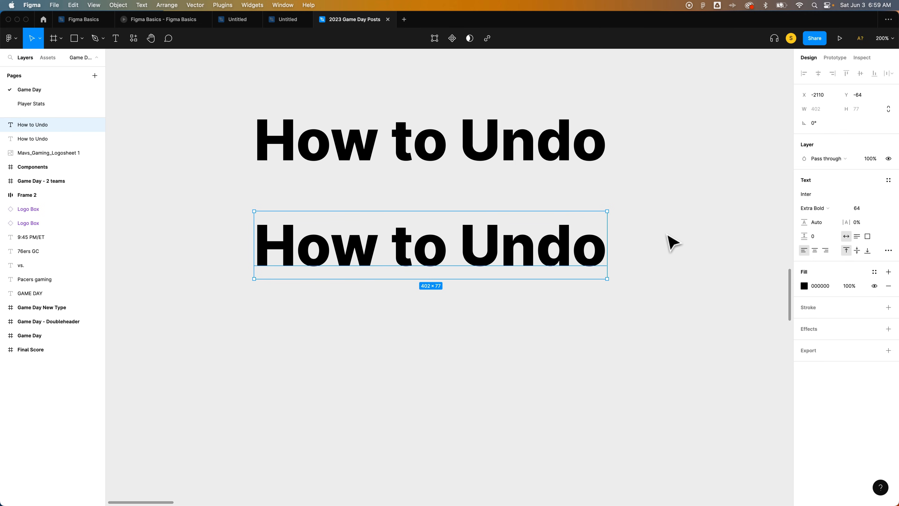
{"action": "key", "text": "cmd+z"}
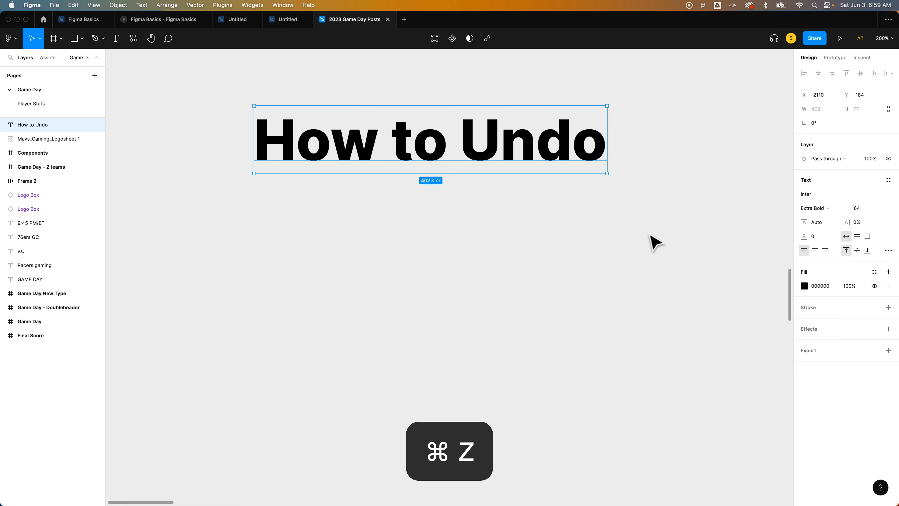
{"action": "key", "text": "cmd+z"}
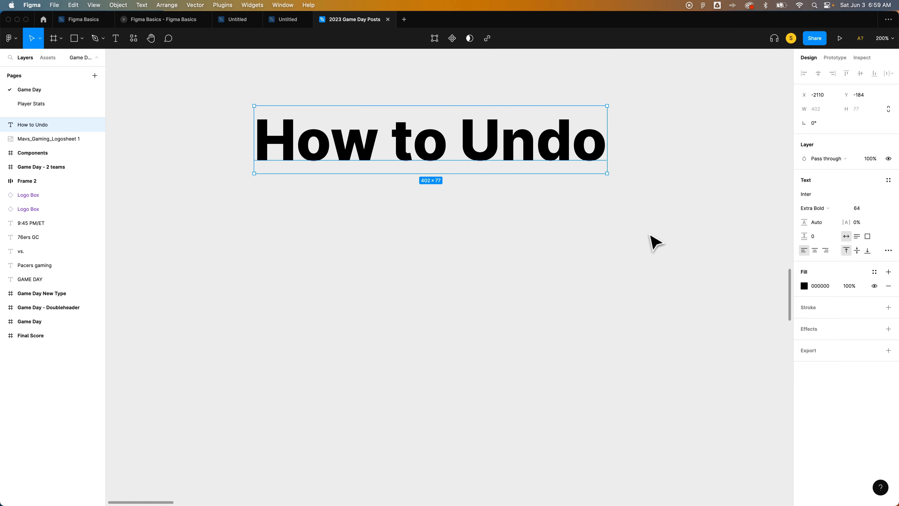
Redo back to three texts in black, red and blue, with one extra undo-redo round trip.
{"action": "key", "text": "cmd+shift+z"}
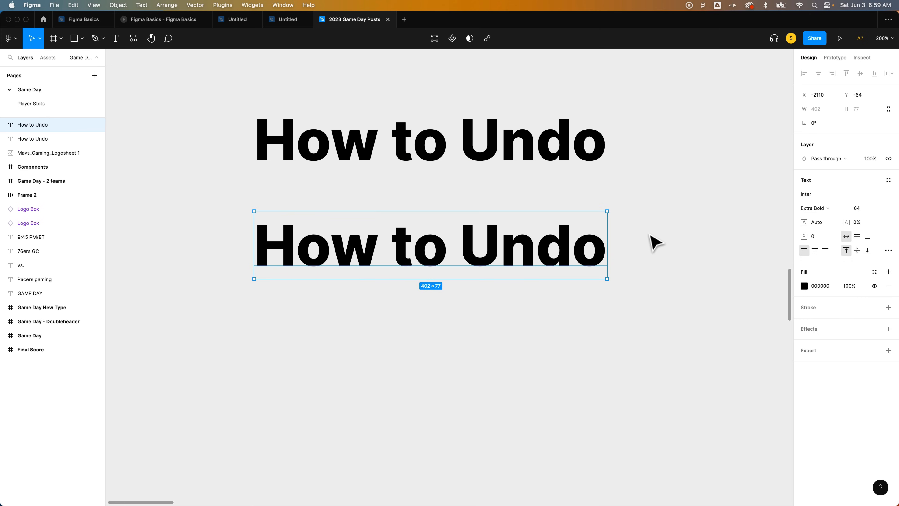
{"action": "key", "text": "cmd+shift+z"}
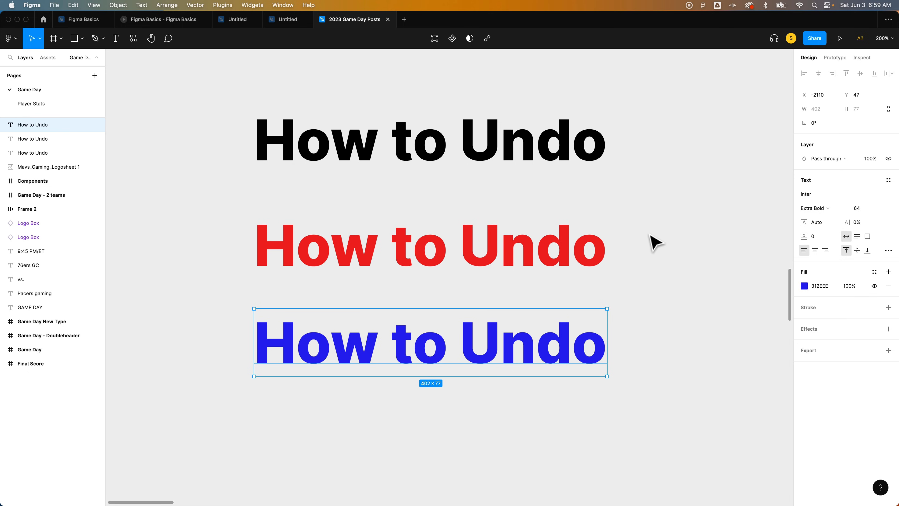
{"action": "key", "text": "cmd+shift+z"}
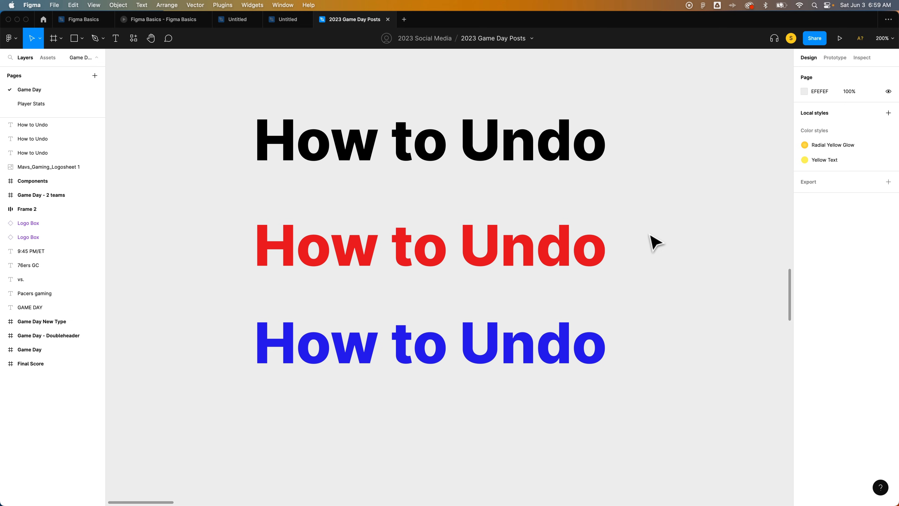
{"action": "key", "text": "cmd+z"}
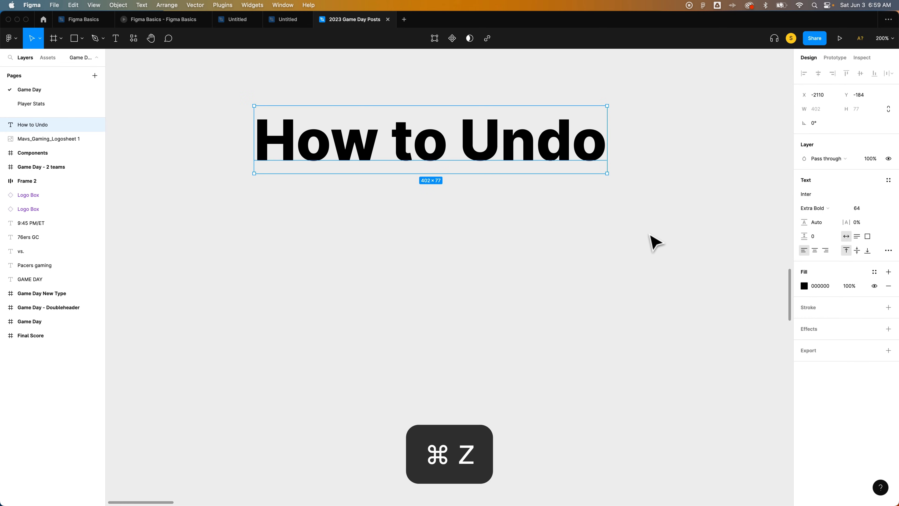
{"action": "key", "text": "cmd+shift+z"}
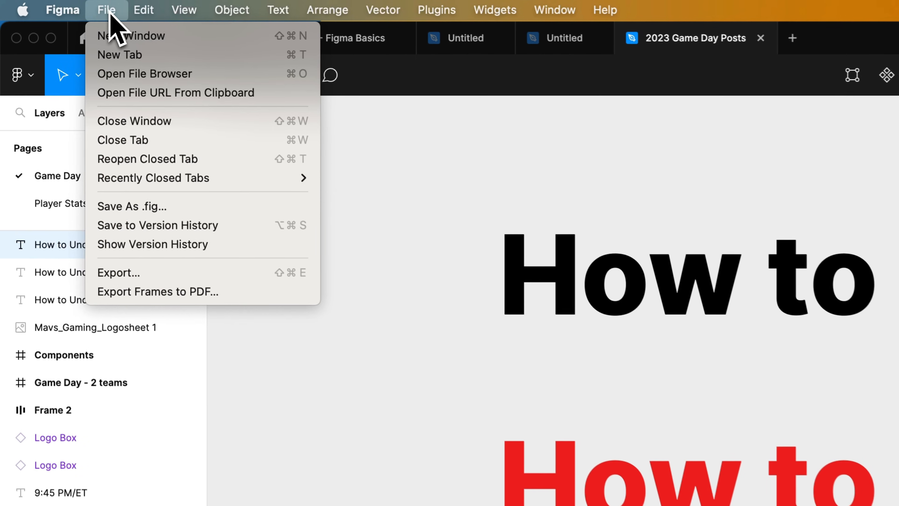
{"action": "left_click", "coordinate": [143, 10]}
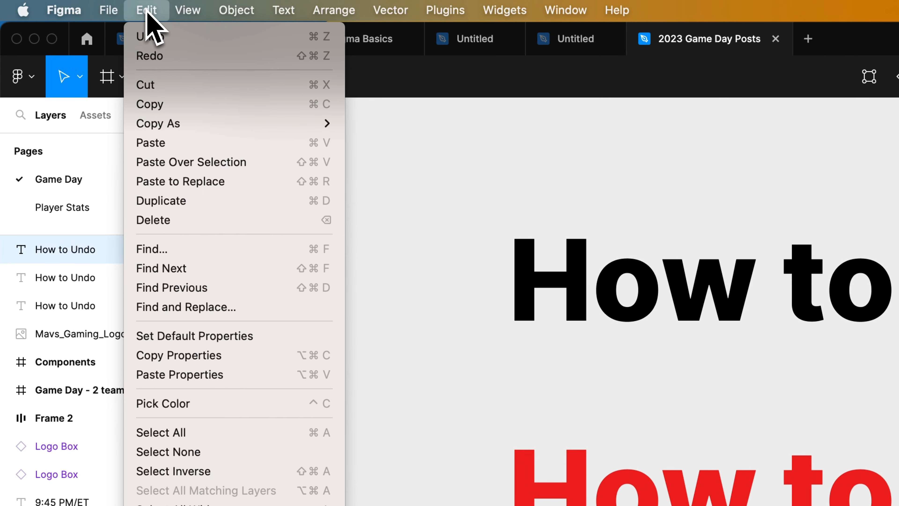
{"action": "mouse_move", "coordinate": [151, 36]}
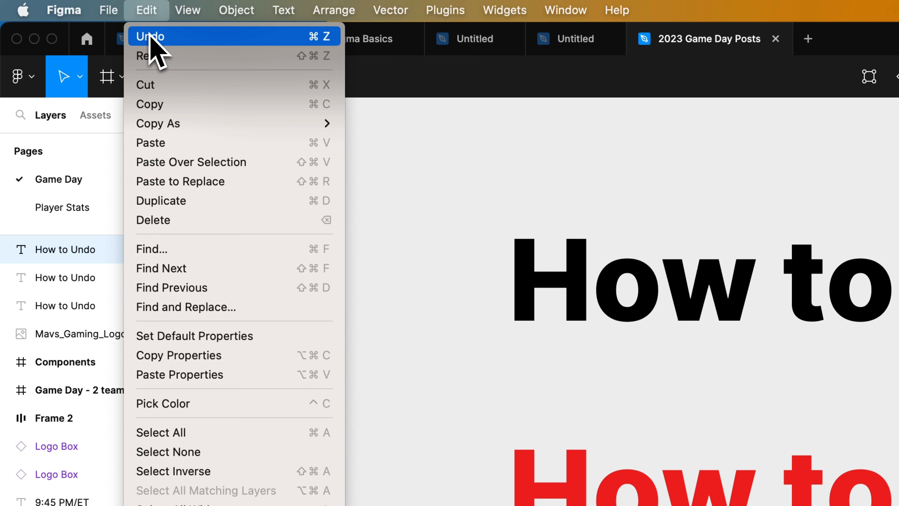
{"action": "mouse_move", "coordinate": [159, 63]}
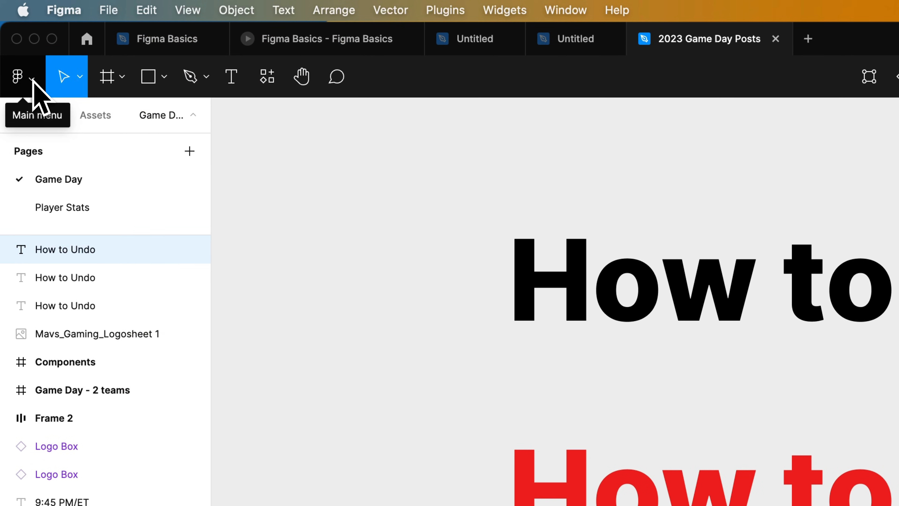
Show the main menu's Edit submenu listing the Undo and Redo commands.
{"action": "left_click", "coordinate": [17, 76]}
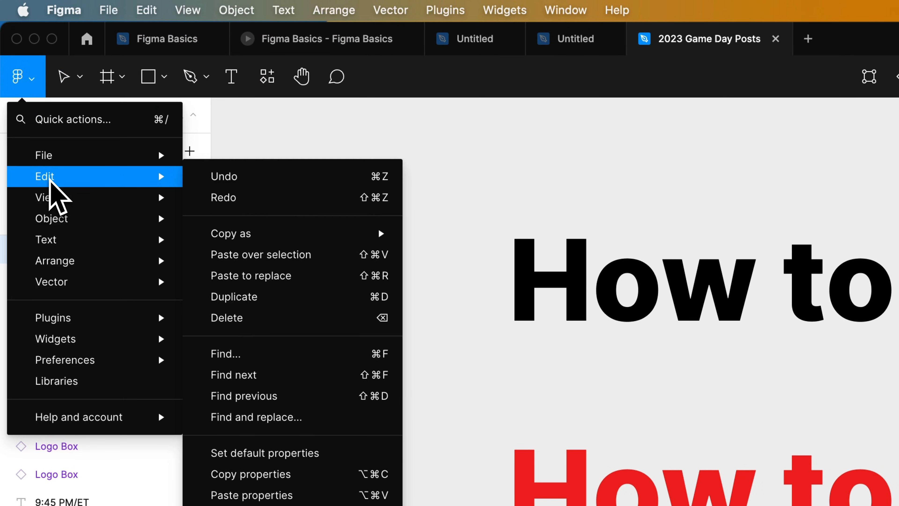